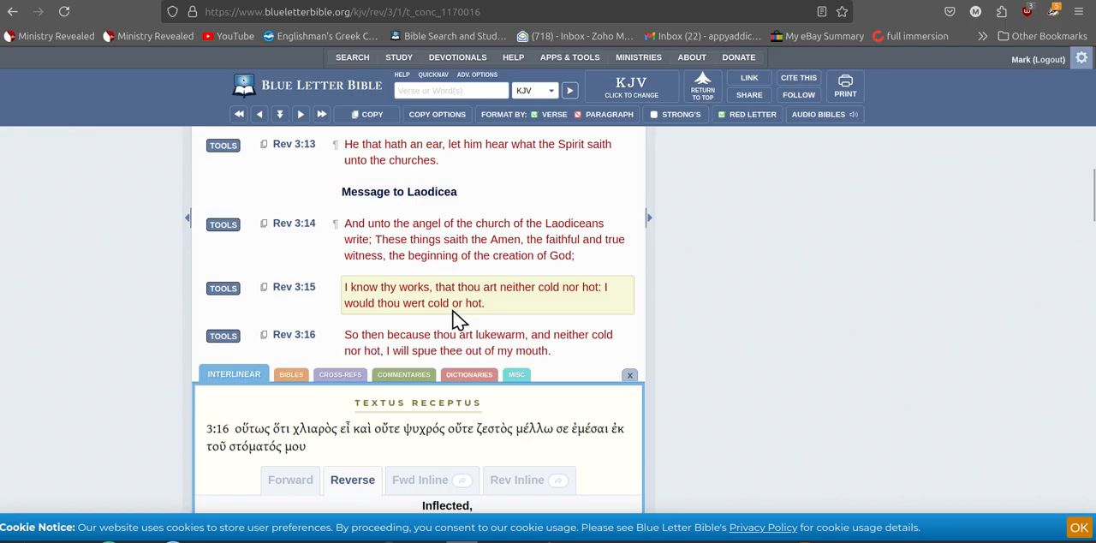
mouse_move(471, 321)
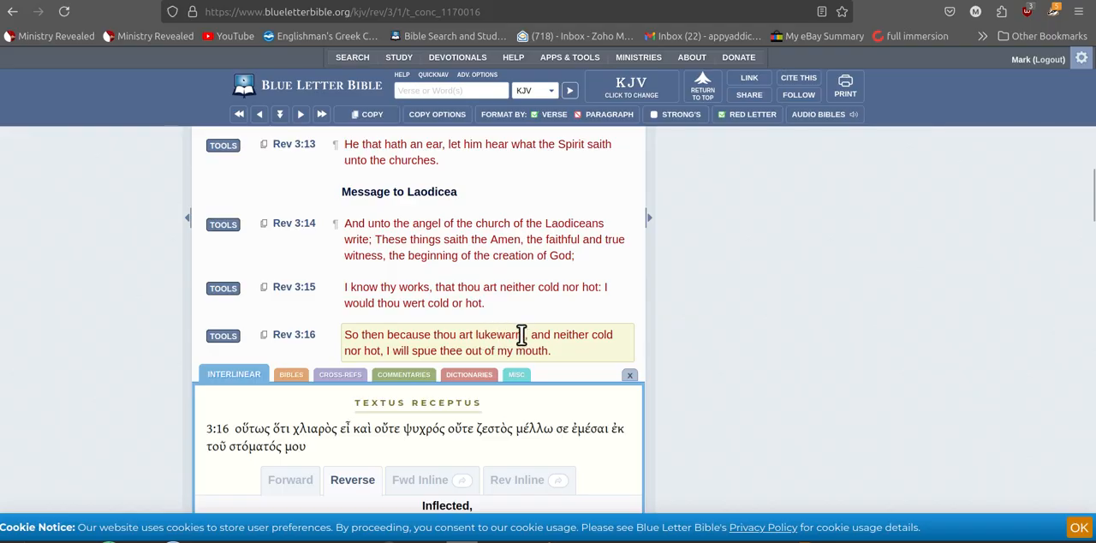
mouse_move(595, 334)
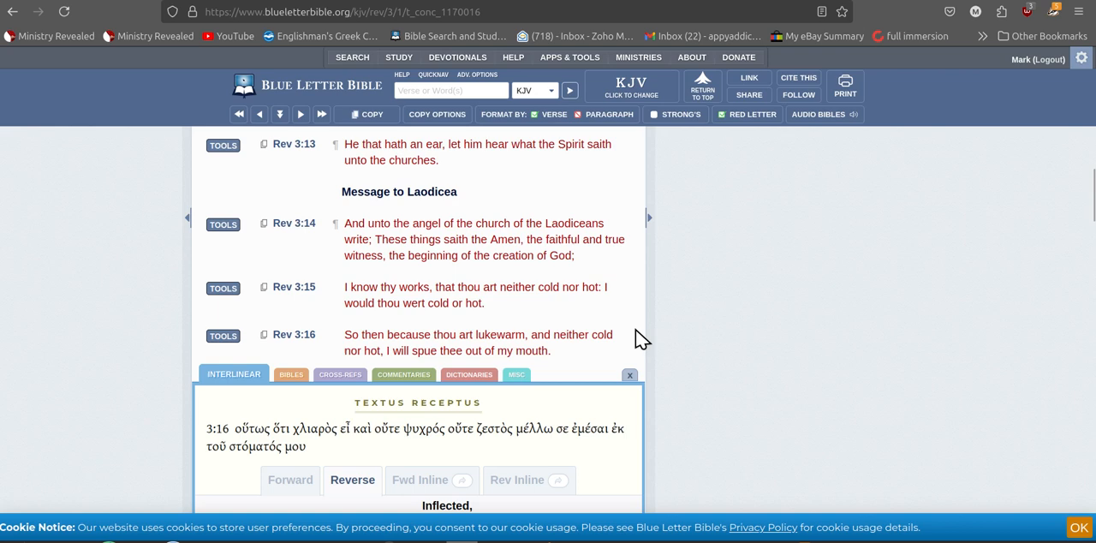
mouse_move(718, 255)
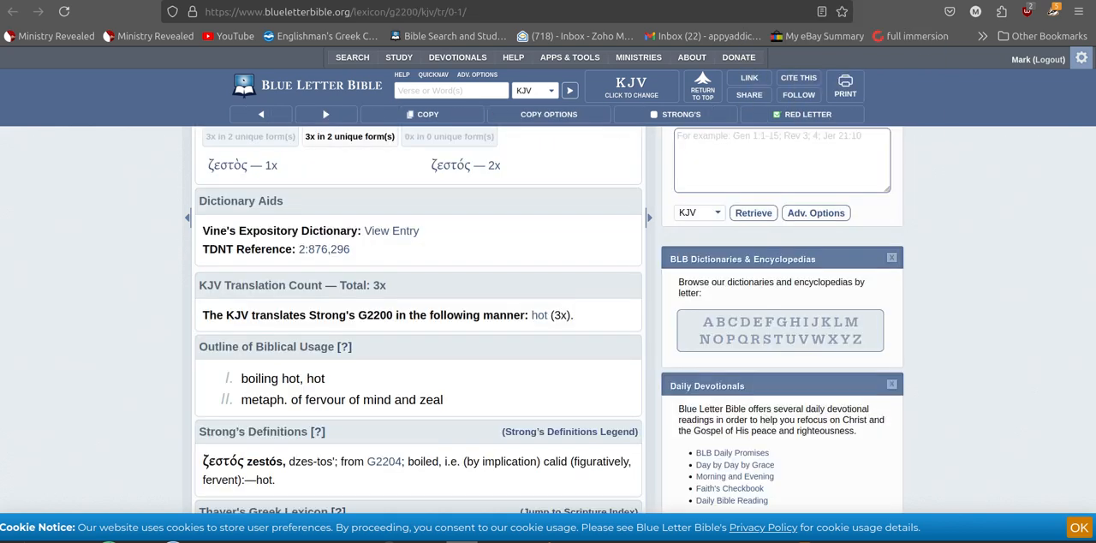
scroll("down", 3)
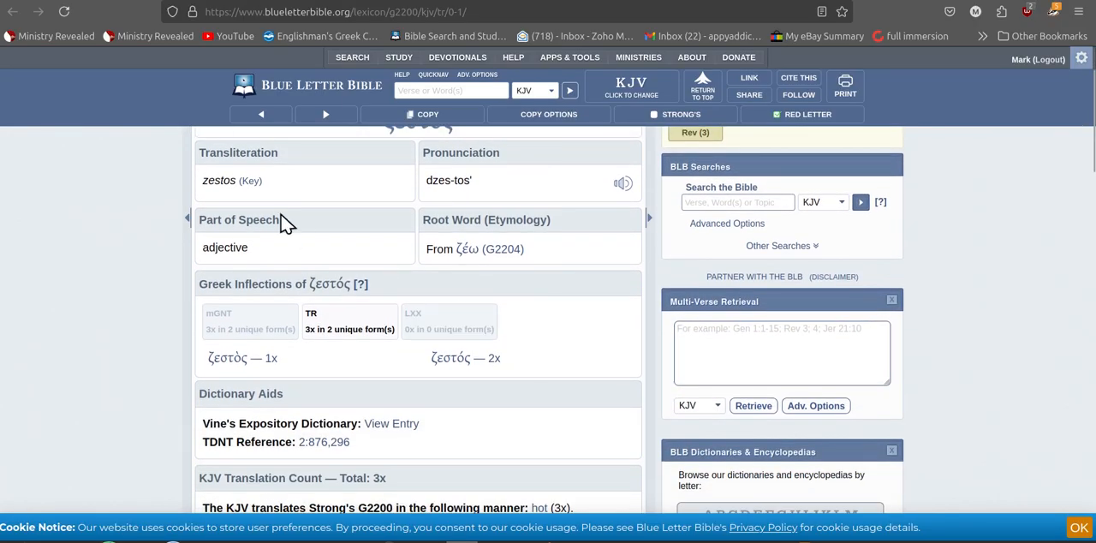
mouse_move(405, 276)
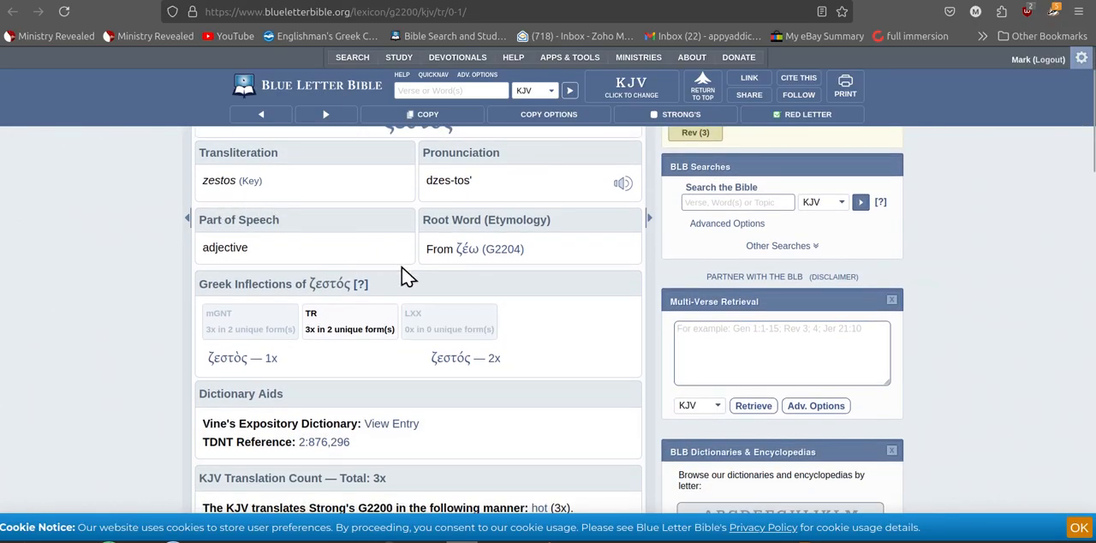
scroll("down", 3)
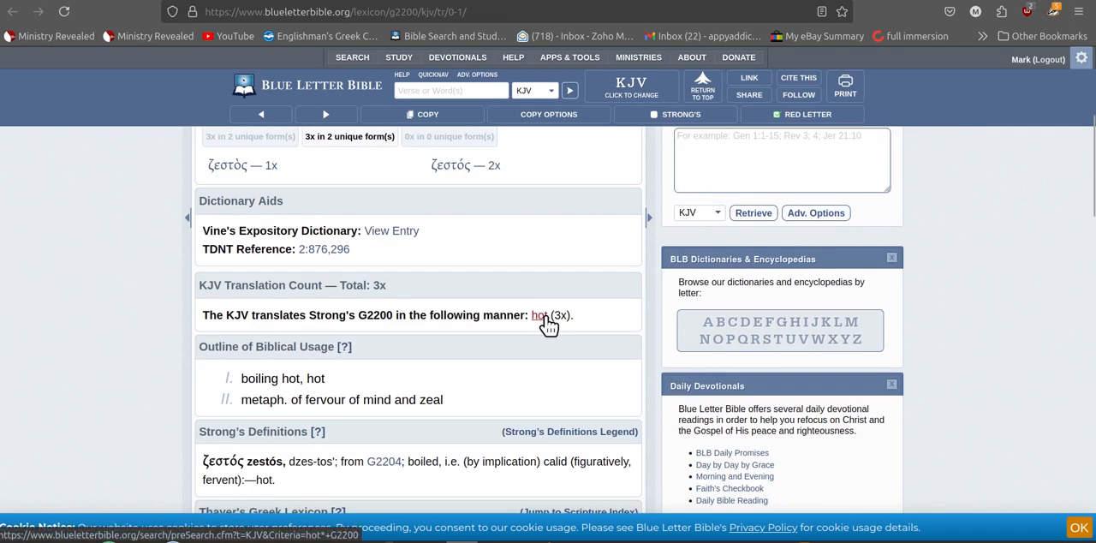
scroll("down", 3)
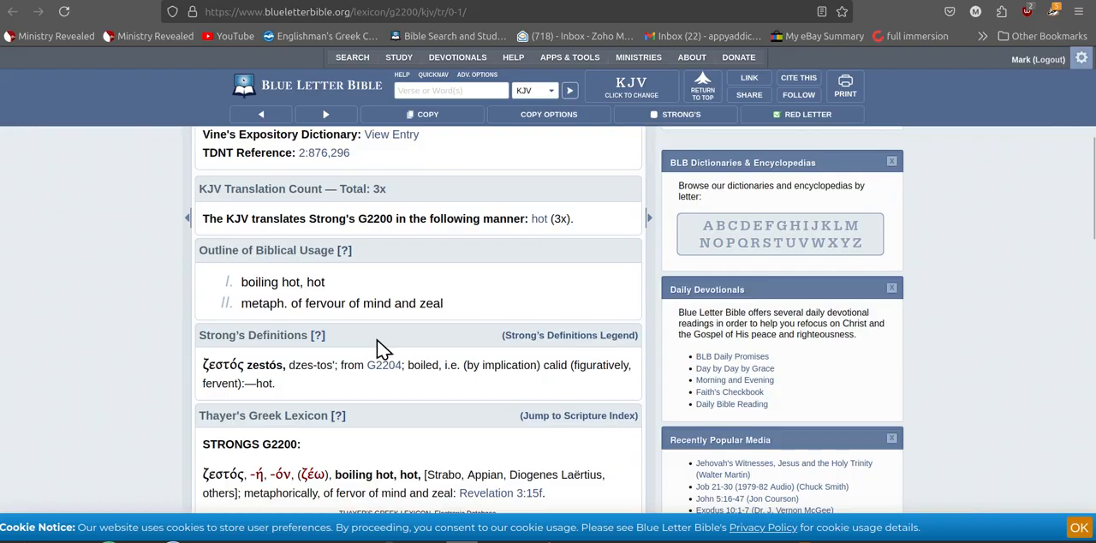
mouse_move(524, 238)
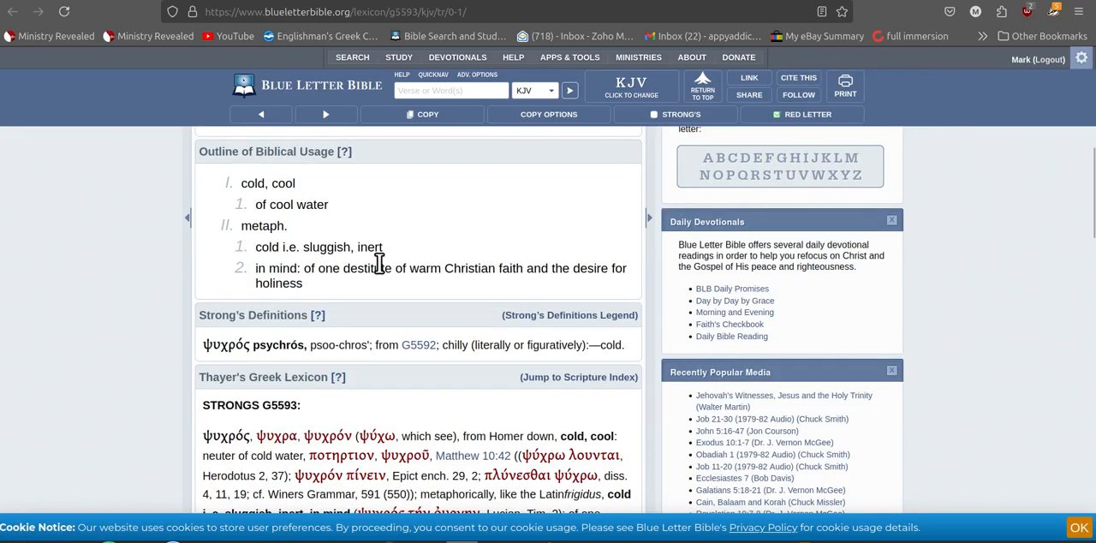
mouse_move(476, 295)
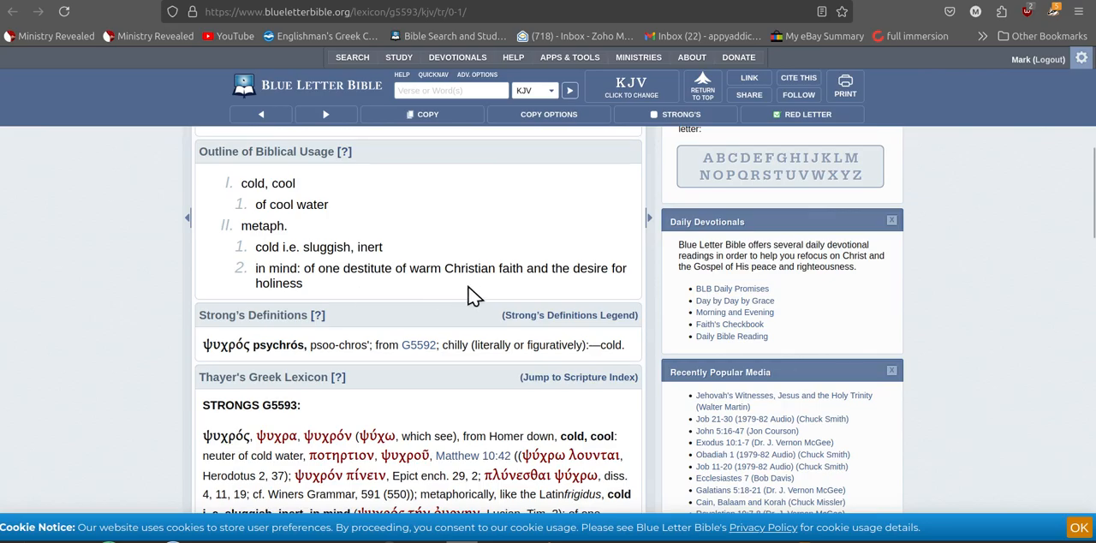
mouse_move(387, 289)
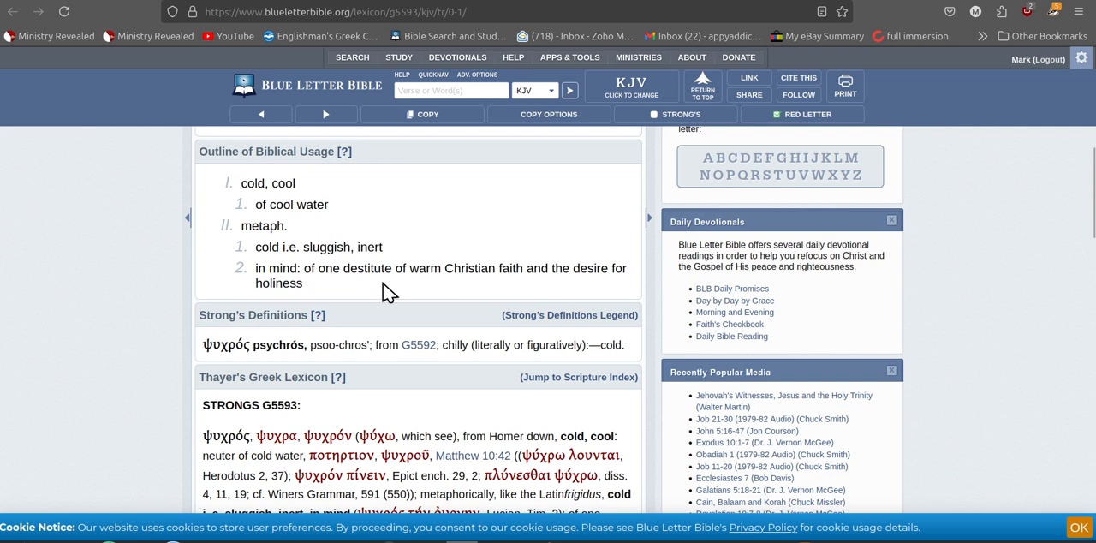
mouse_move(437, 285)
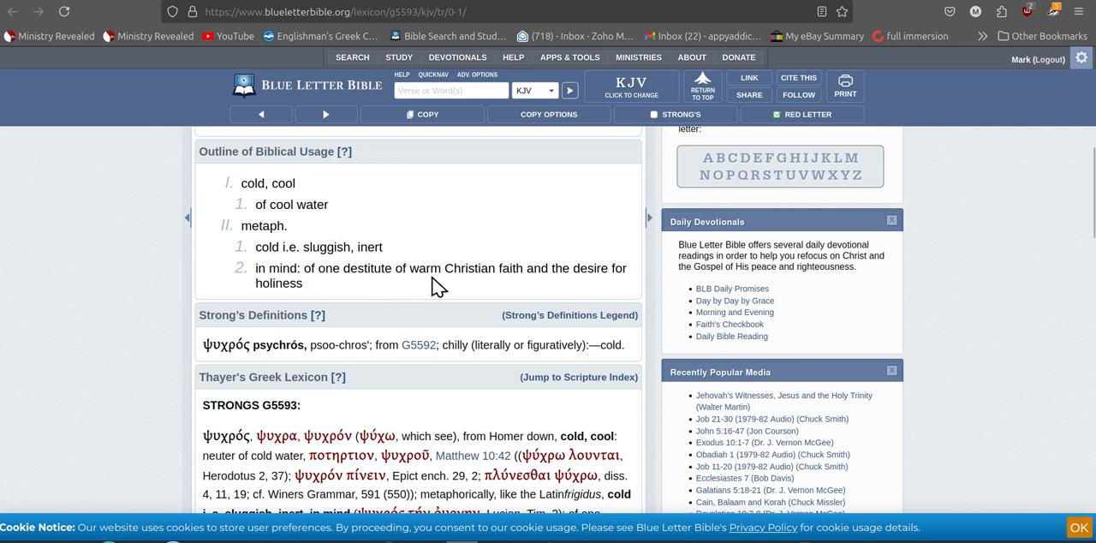
mouse_move(461, 285)
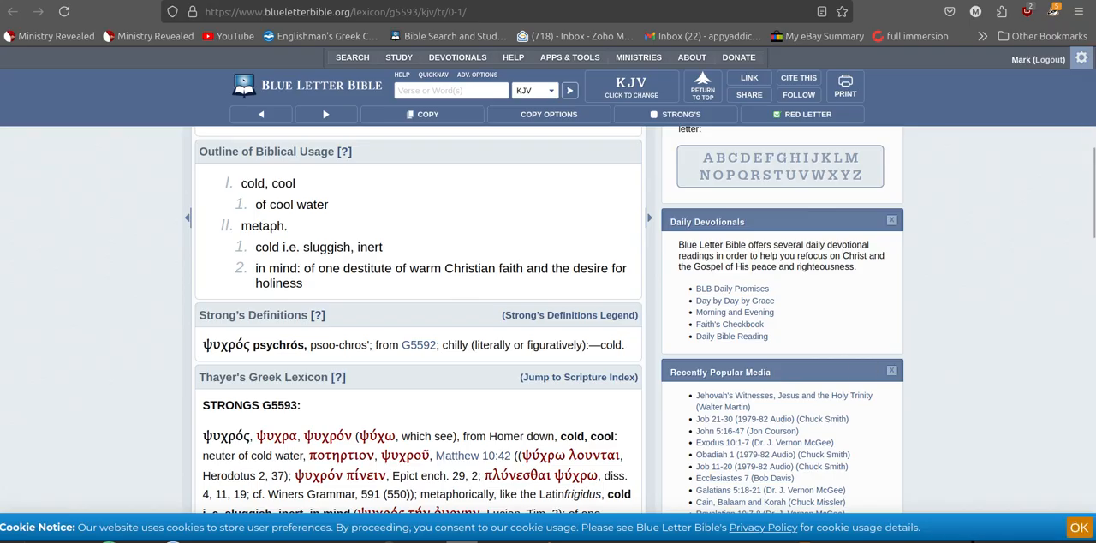
mouse_move(961, 538)
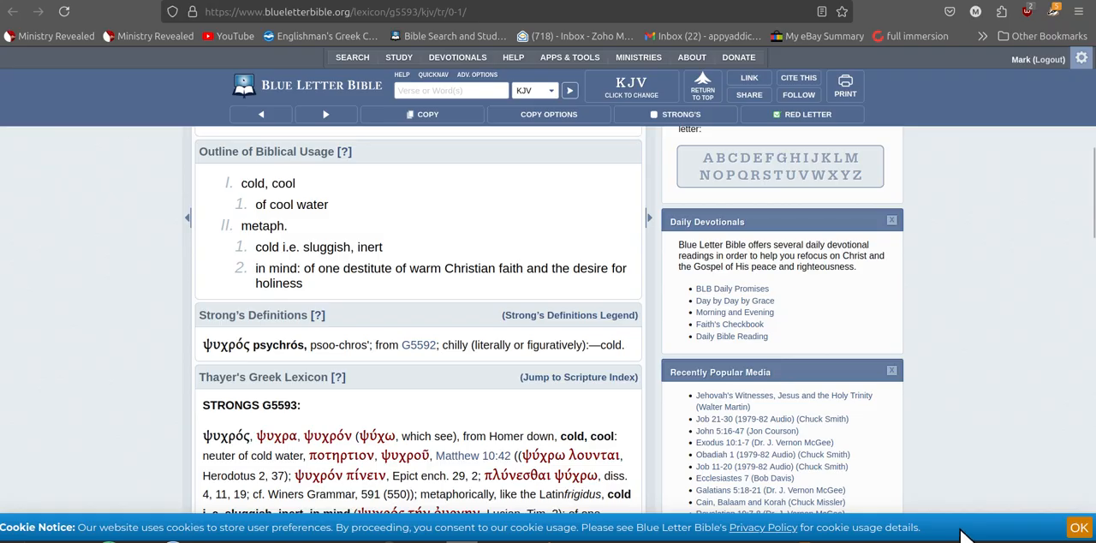
mouse_move(965, 518)
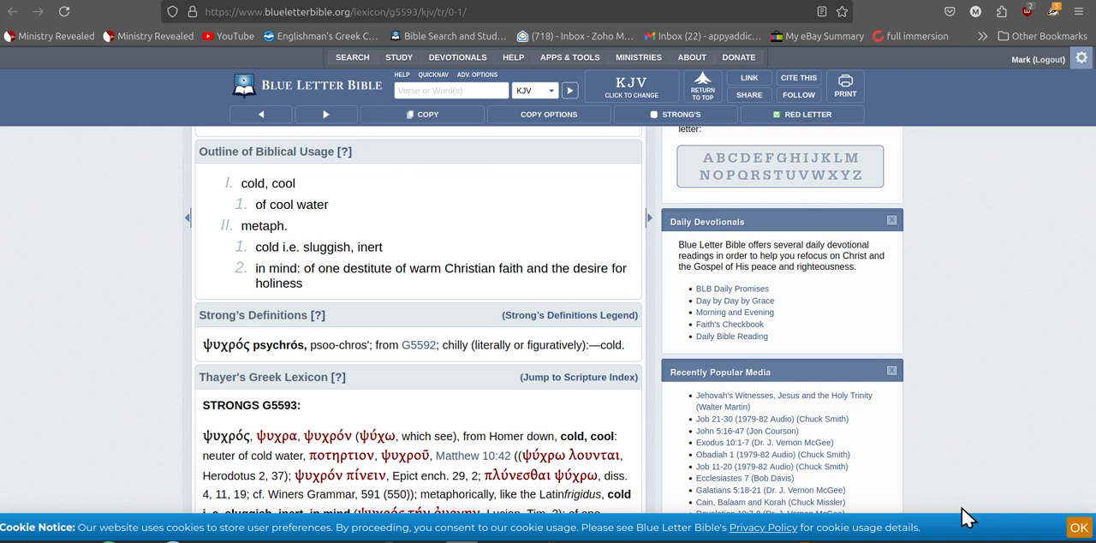
mouse_move(923, 179)
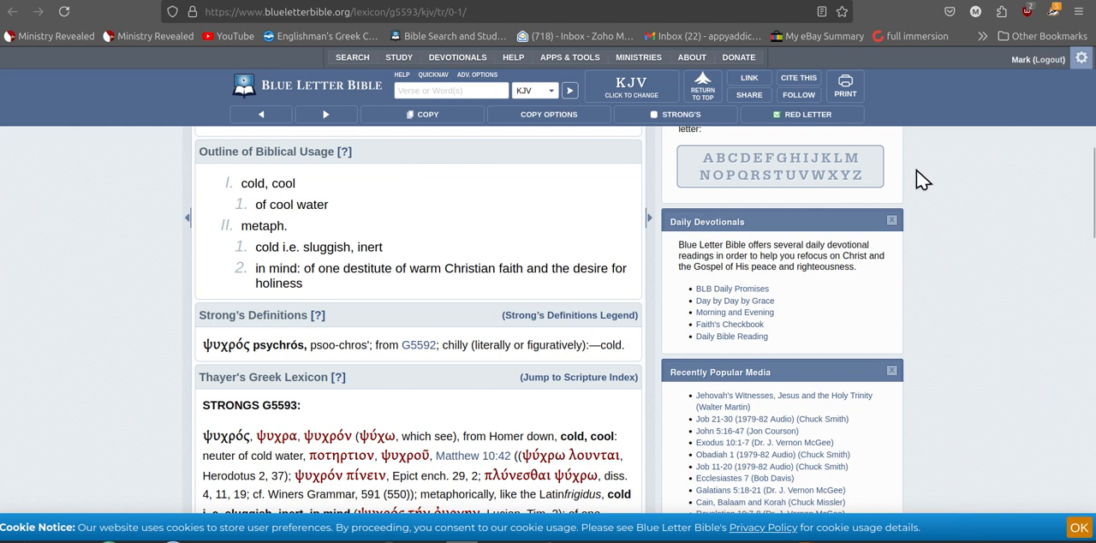
mouse_move(919, 175)
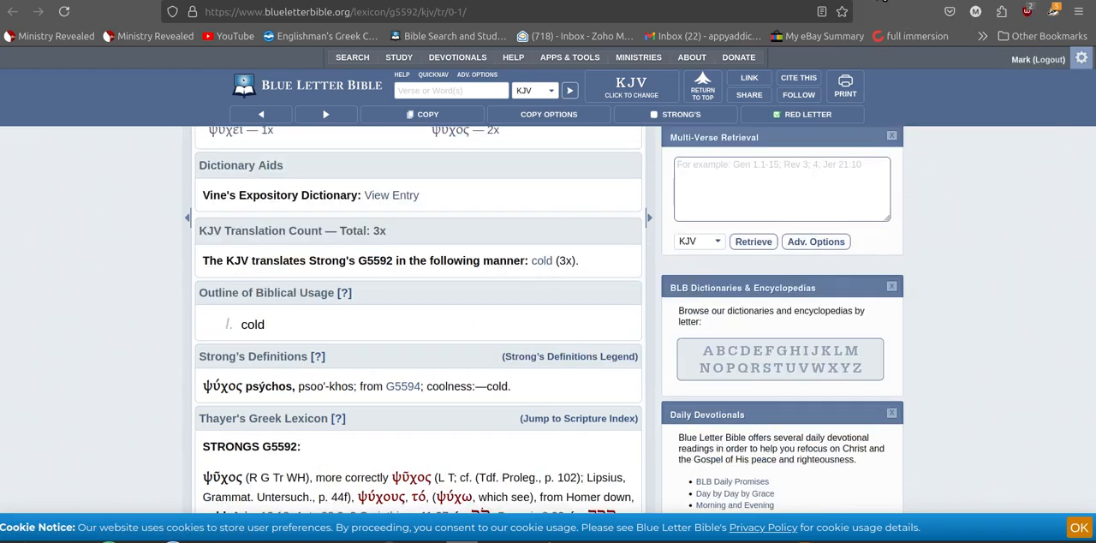
mouse_move(427, 418)
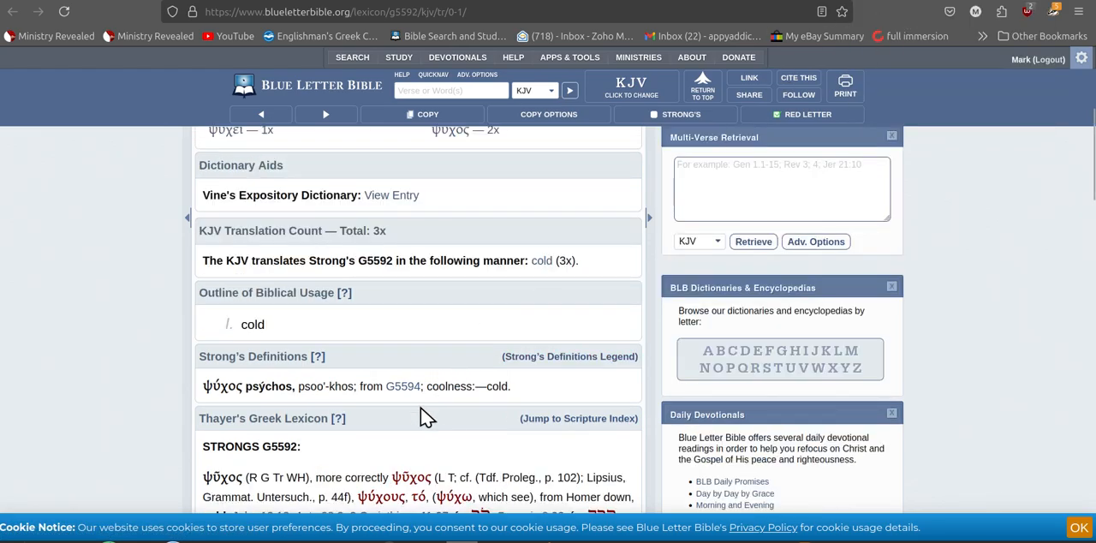
mouse_move(588, 222)
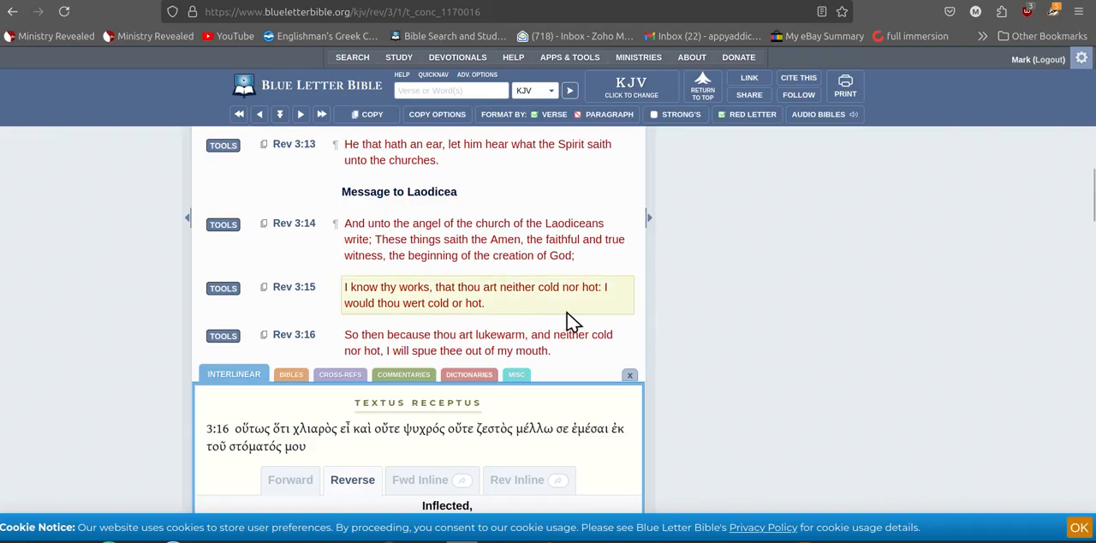
mouse_move(555, 306)
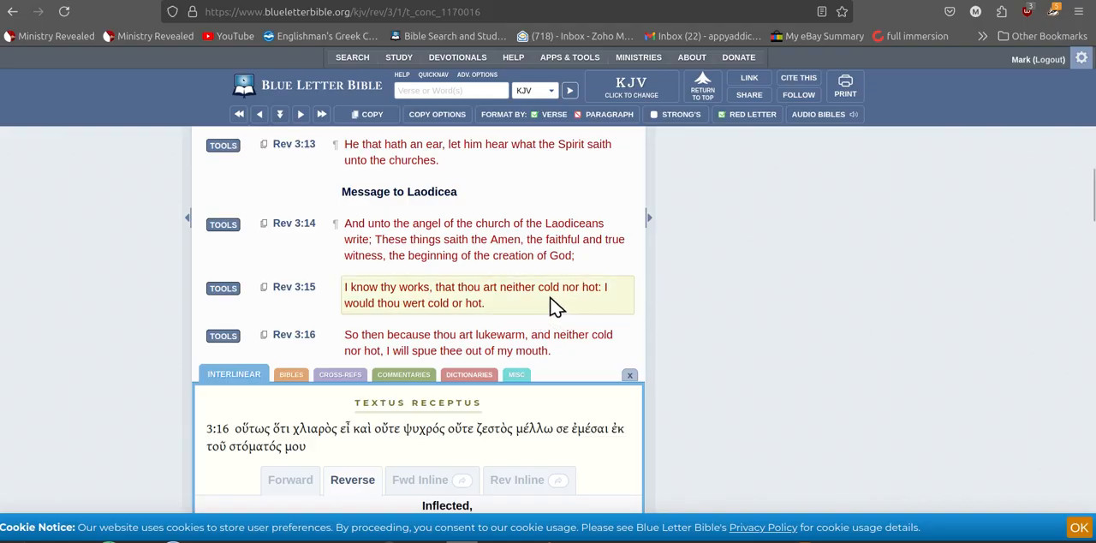
mouse_move(503, 308)
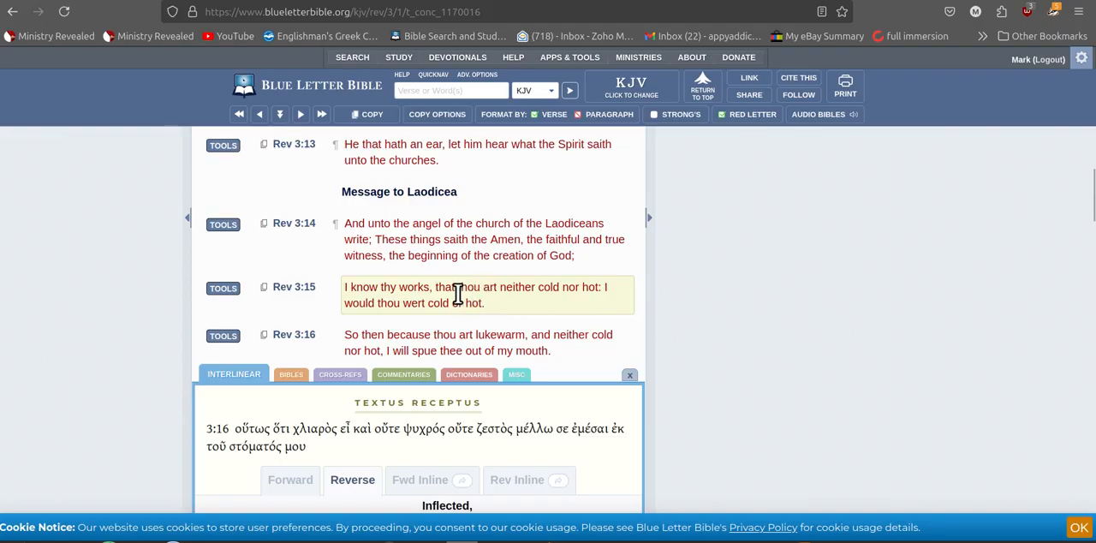
mouse_move(445, 293)
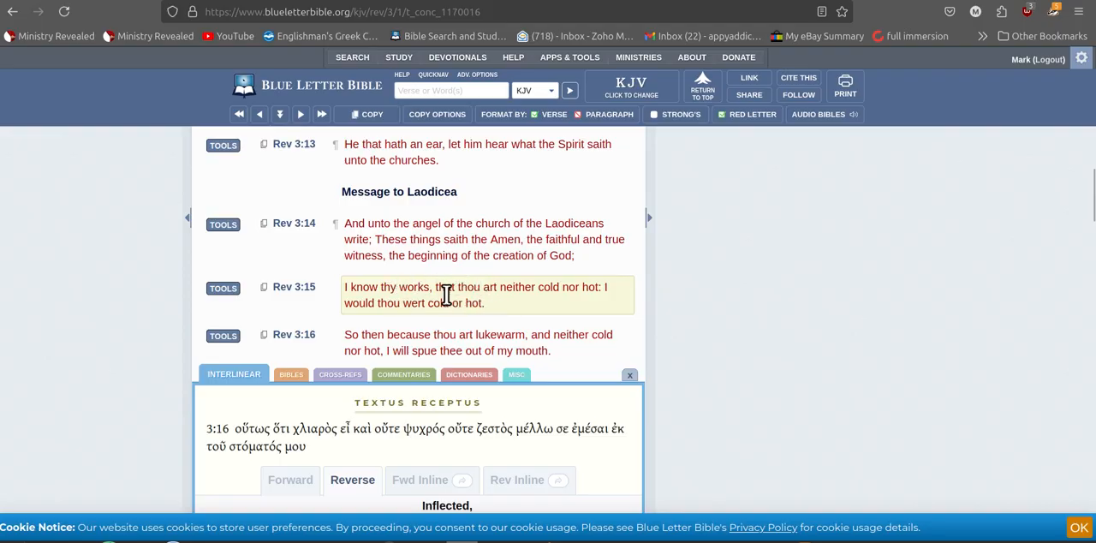
mouse_move(546, 309)
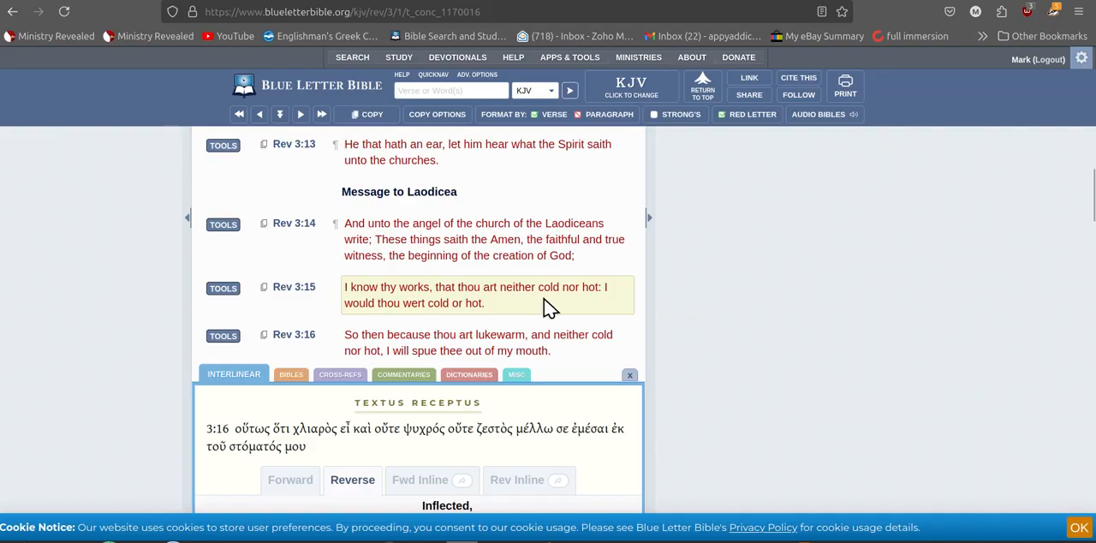
mouse_move(634, 308)
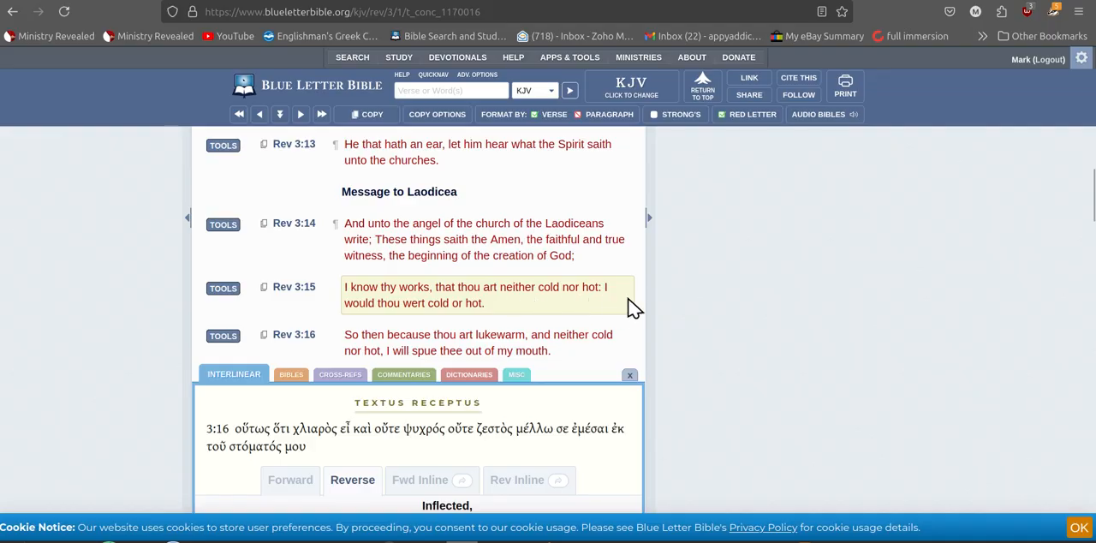
mouse_move(508, 304)
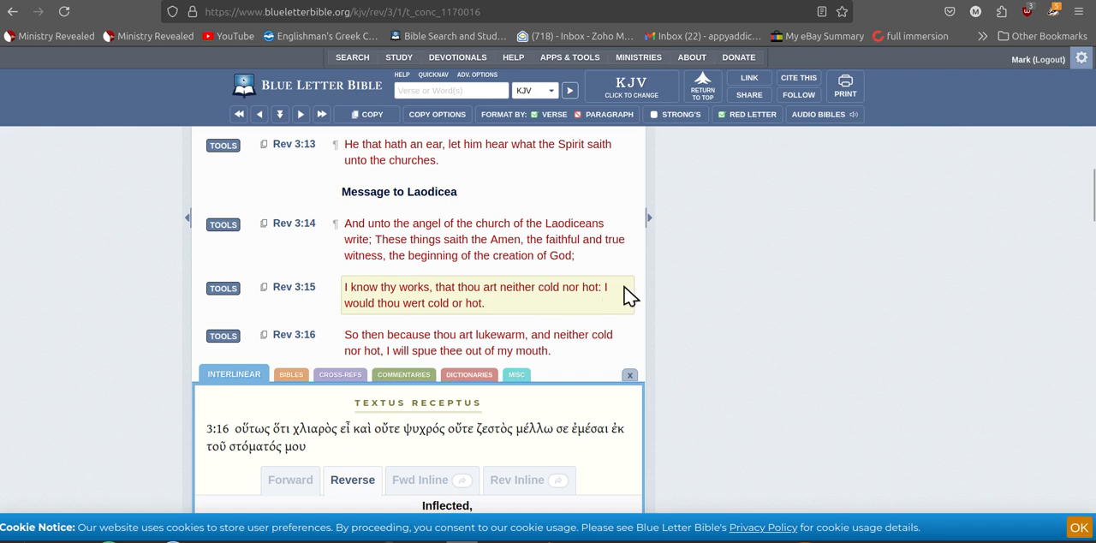
mouse_move(480, 321)
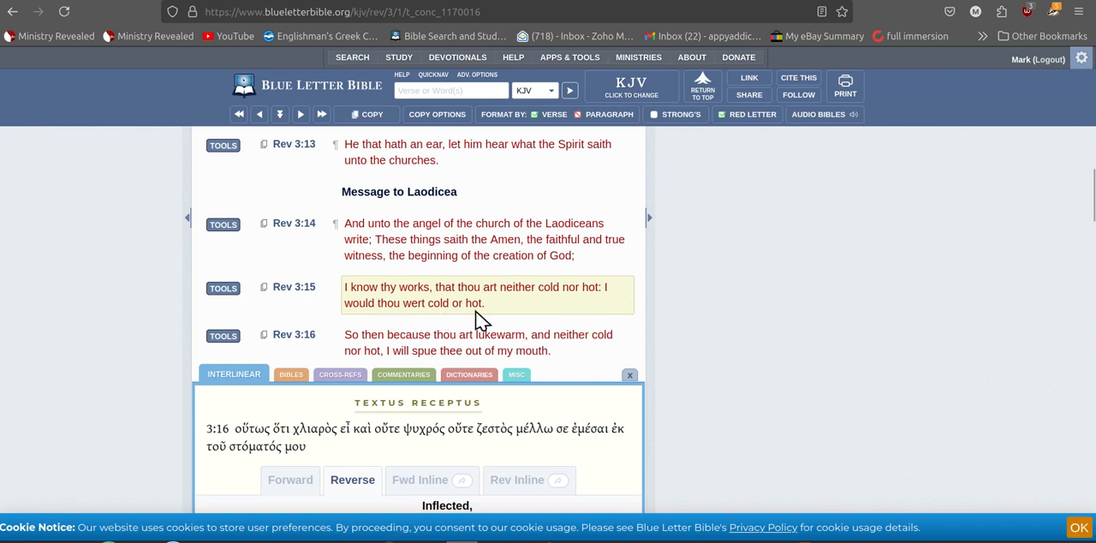
mouse_move(572, 315)
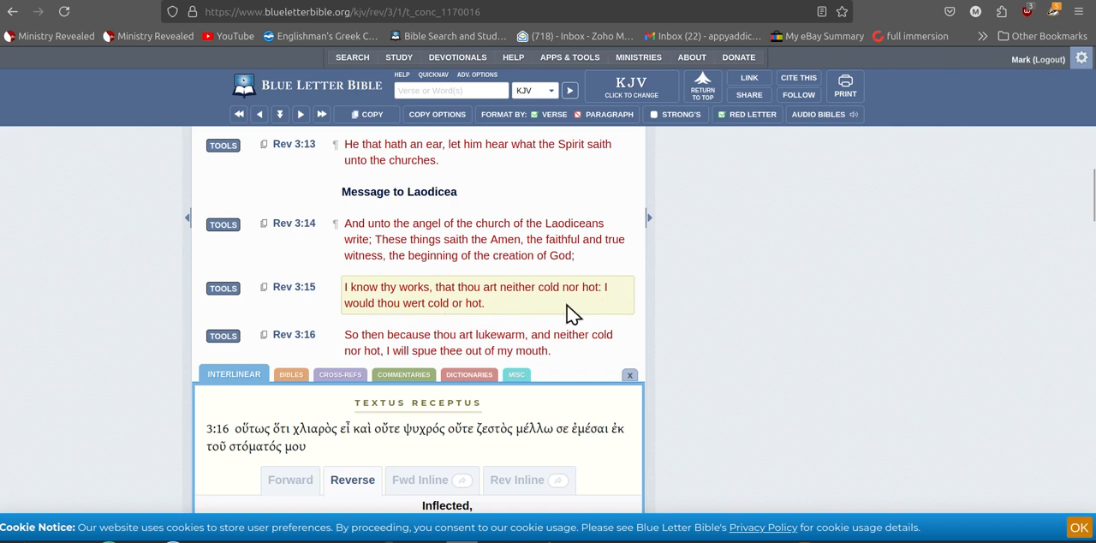
mouse_move(441, 307)
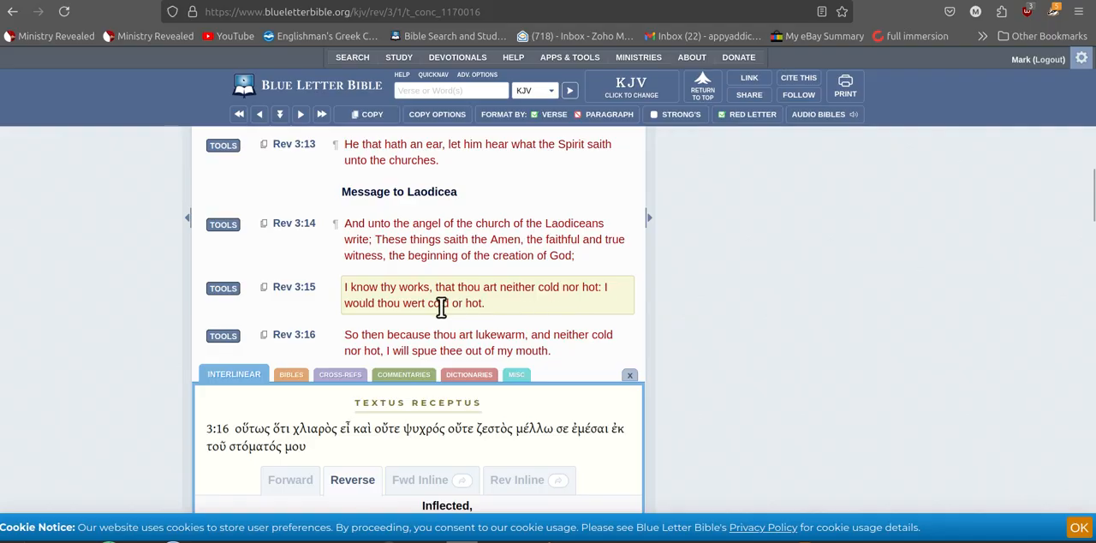
mouse_move(514, 315)
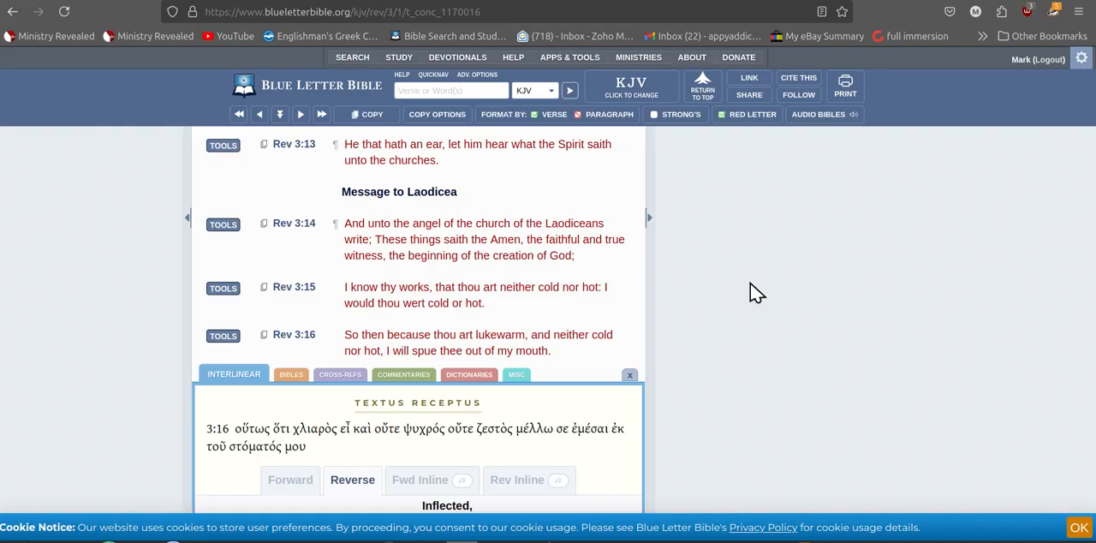
mouse_move(837, 279)
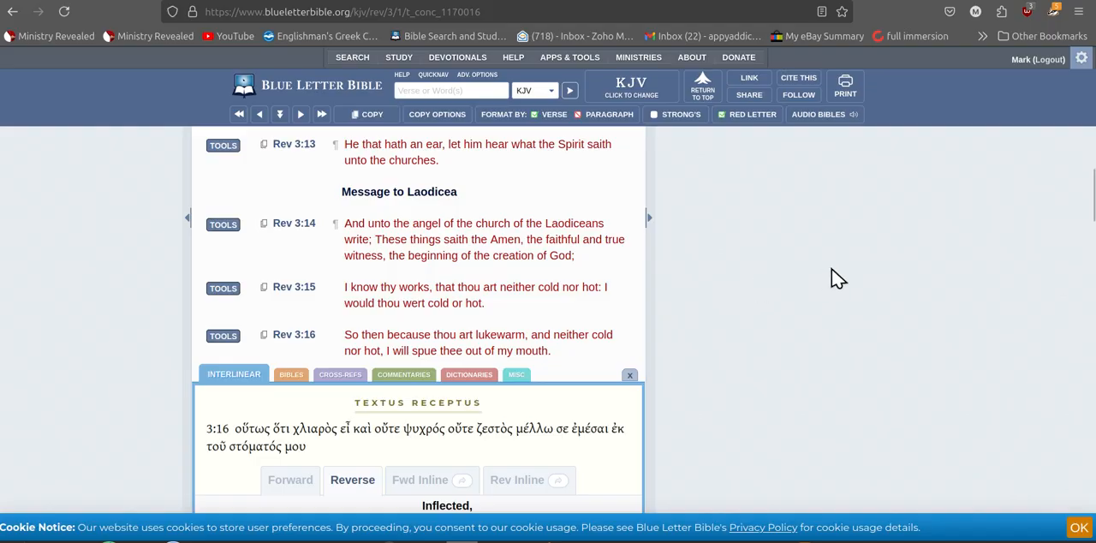
mouse_move(905, 262)
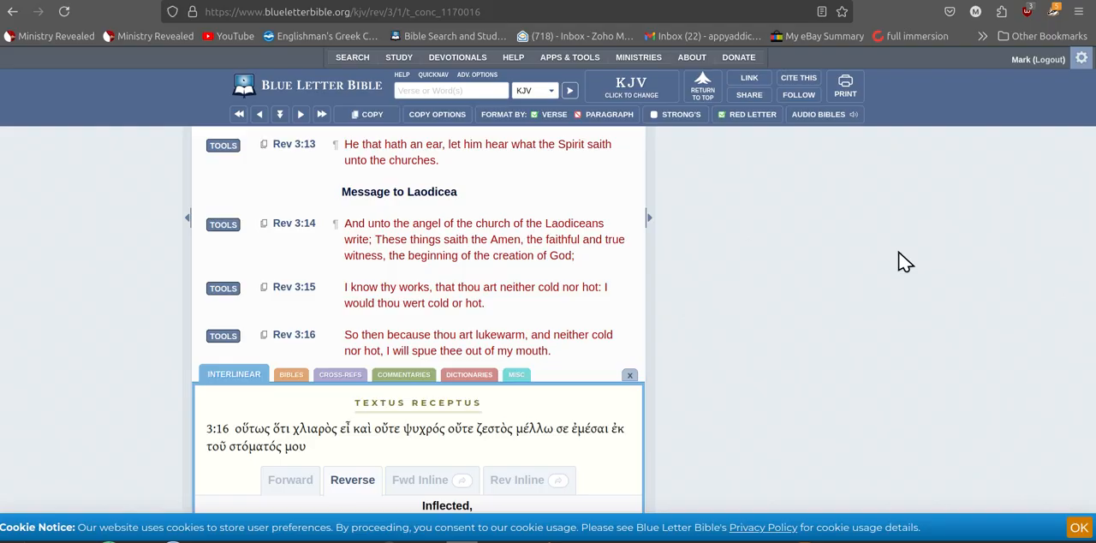
mouse_move(669, 263)
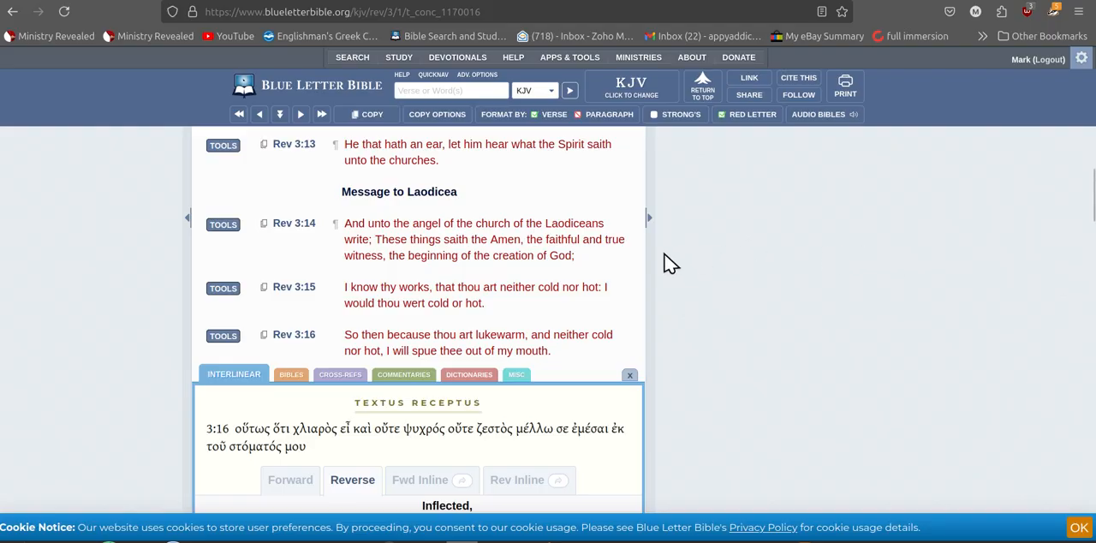
mouse_move(741, 294)
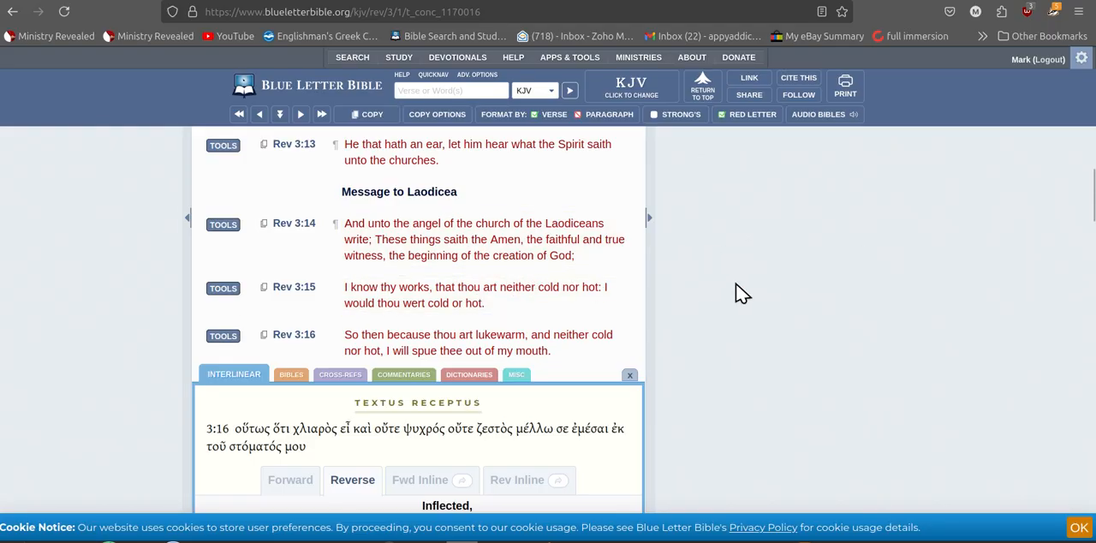
mouse_move(749, 287)
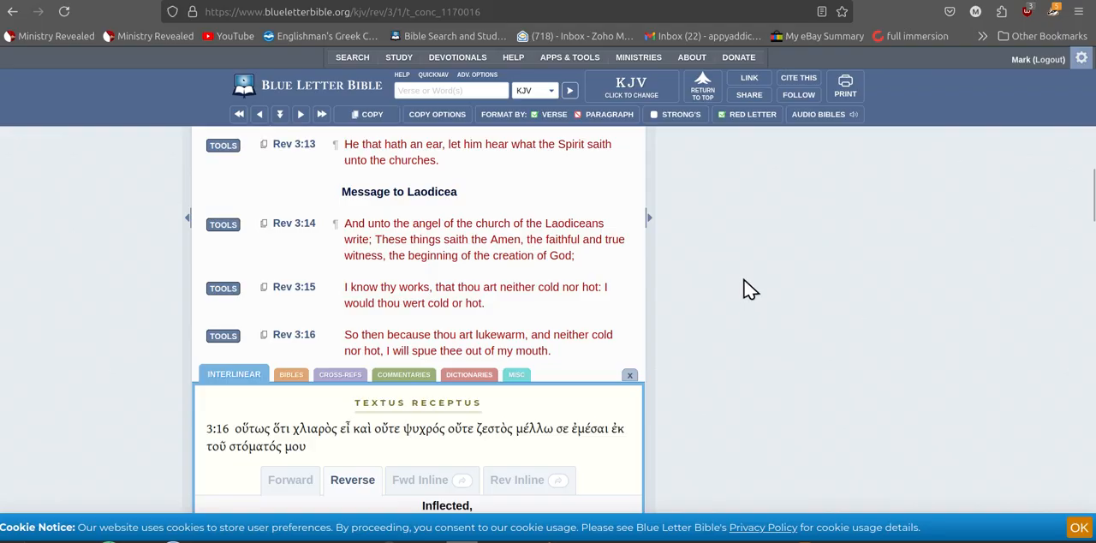
mouse_move(881, 437)
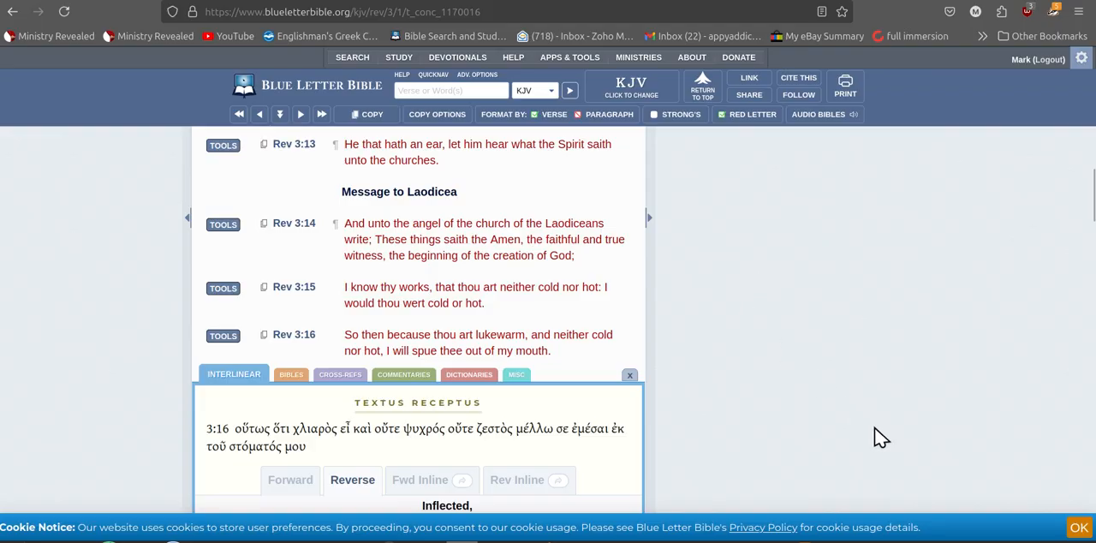
mouse_move(925, 523)
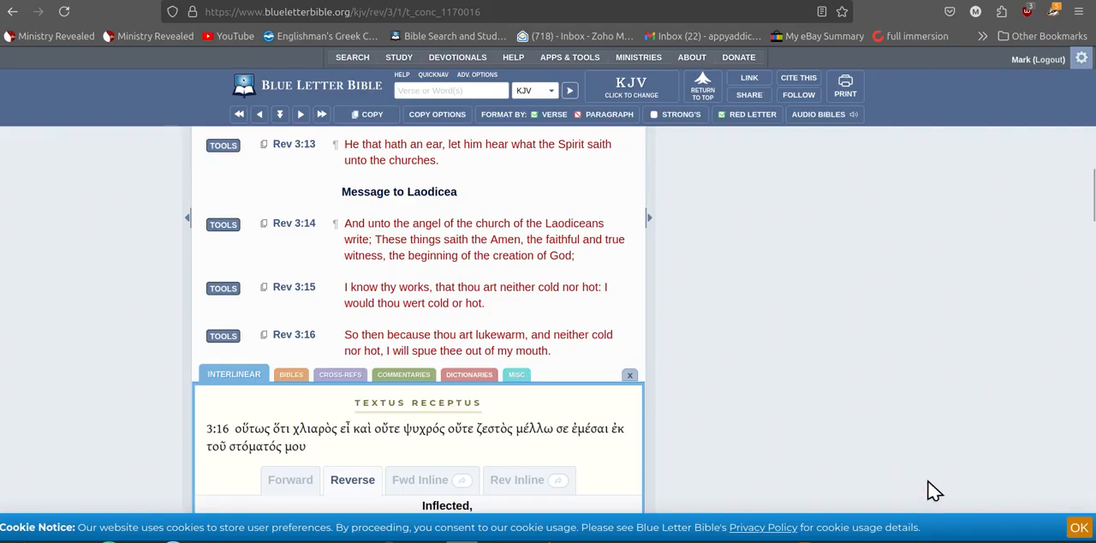
mouse_move(916, 482)
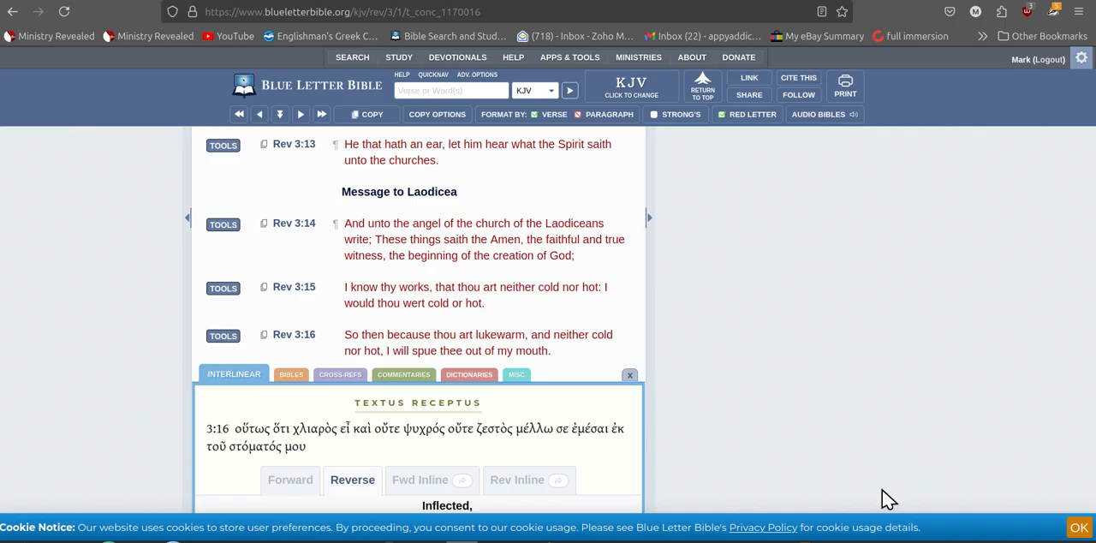
mouse_move(910, 497)
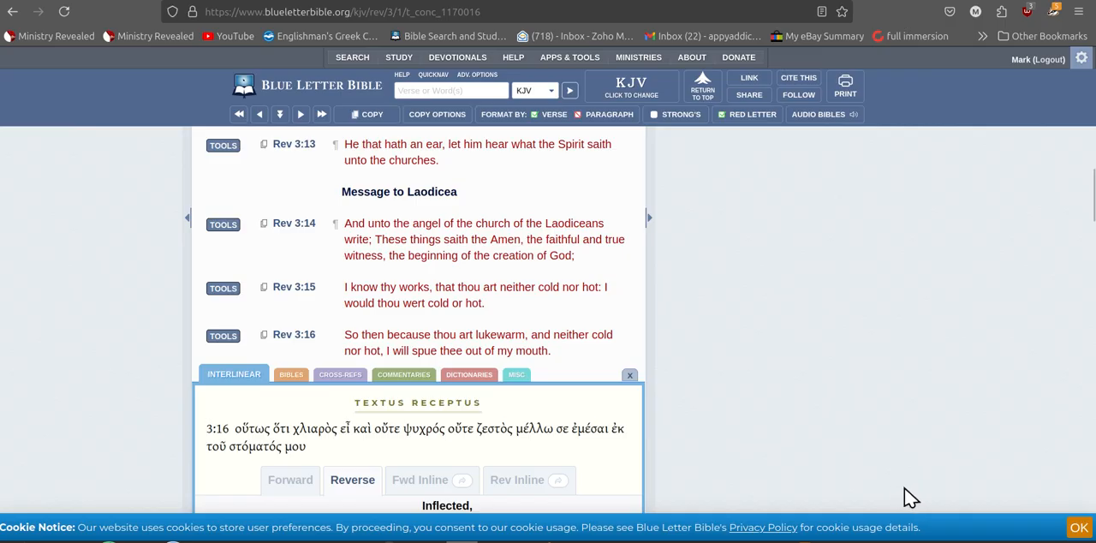